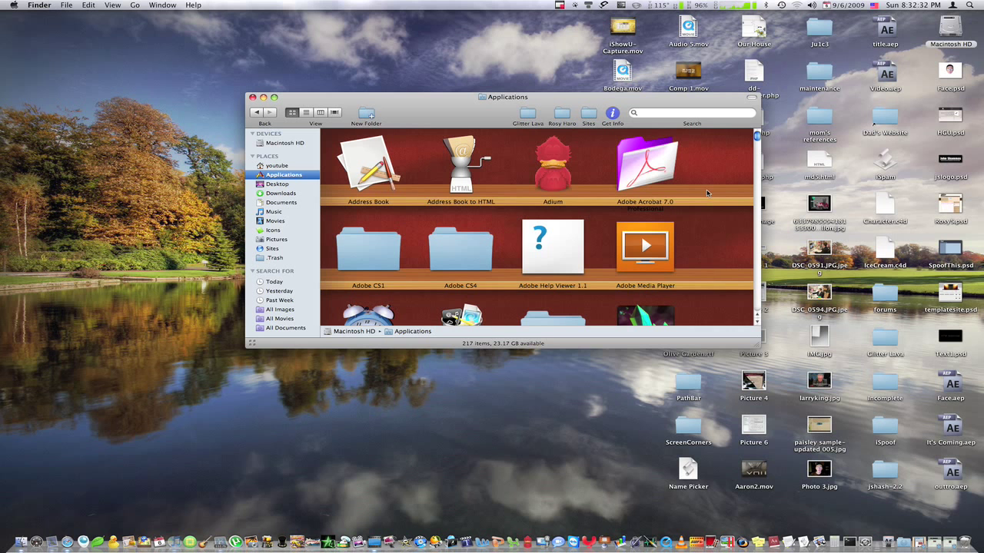
Browse down through the Applications folder icons on the shelves background
click(369, 163)
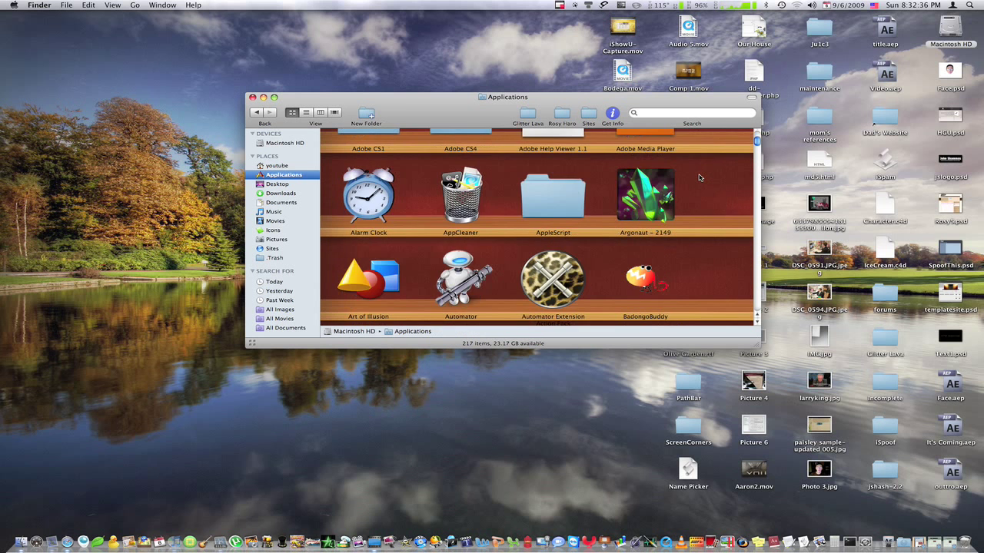
scroll(down, 3)
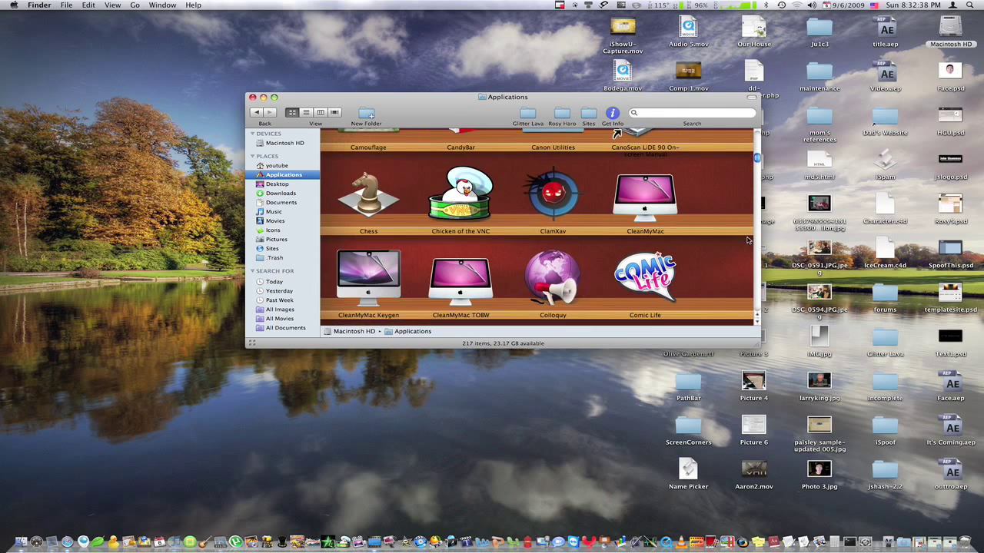
scroll(down, 3)
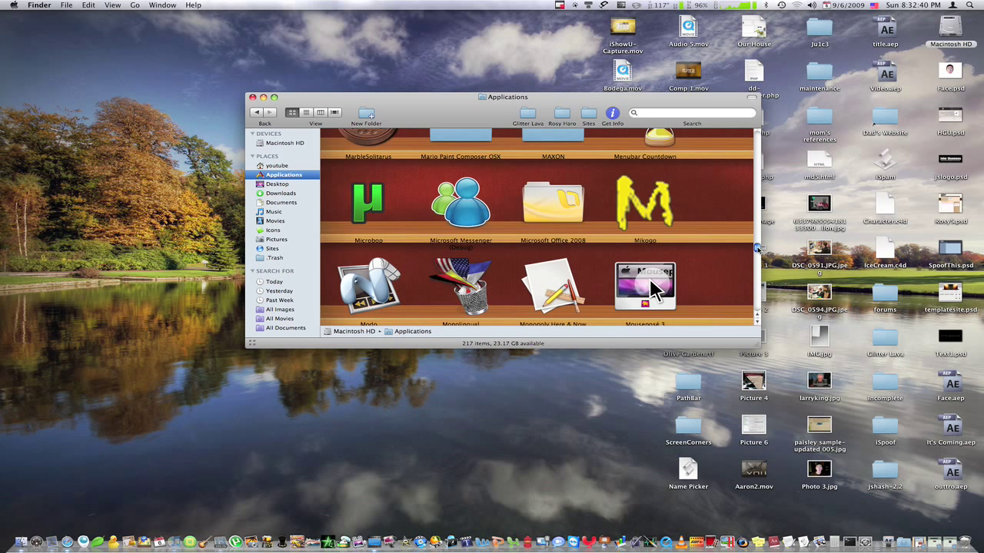
scroll(down, 3)
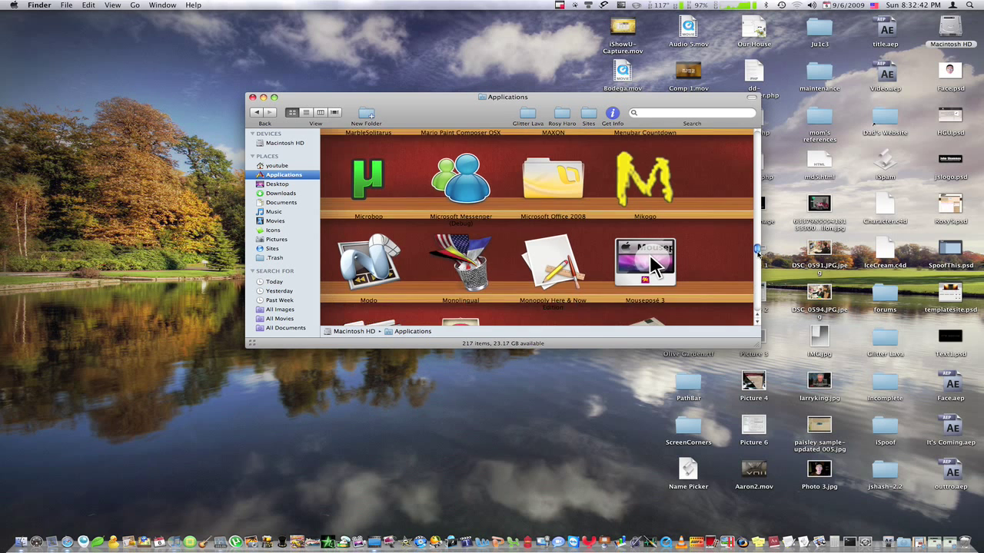
scroll(down, 3)
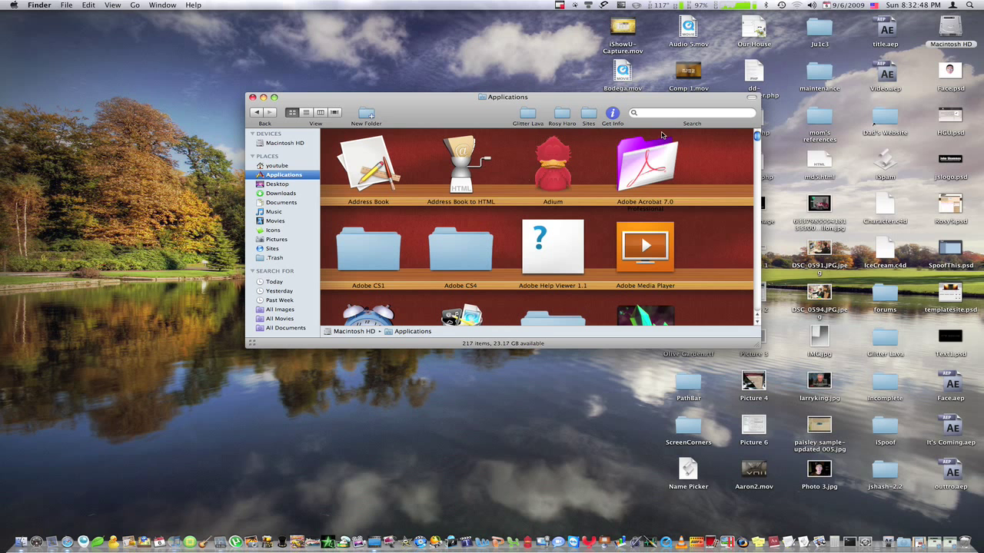
mouse_move(501, 163)
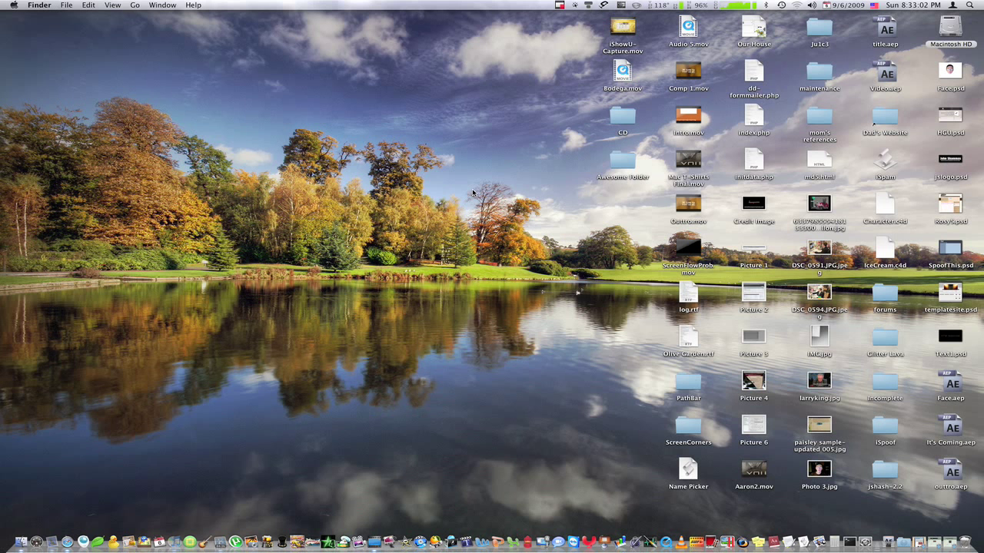
mouse_move(492, 188)
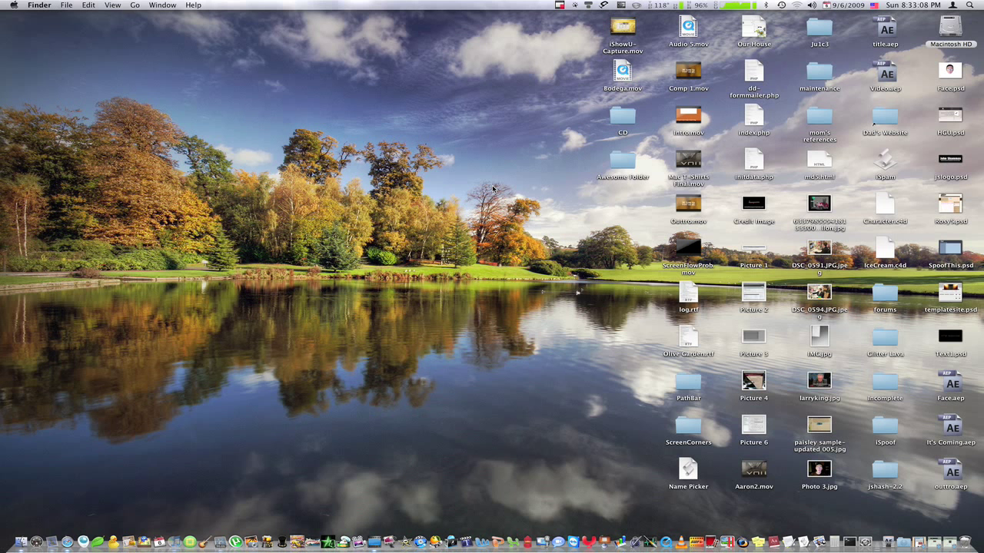
mouse_move(716, 245)
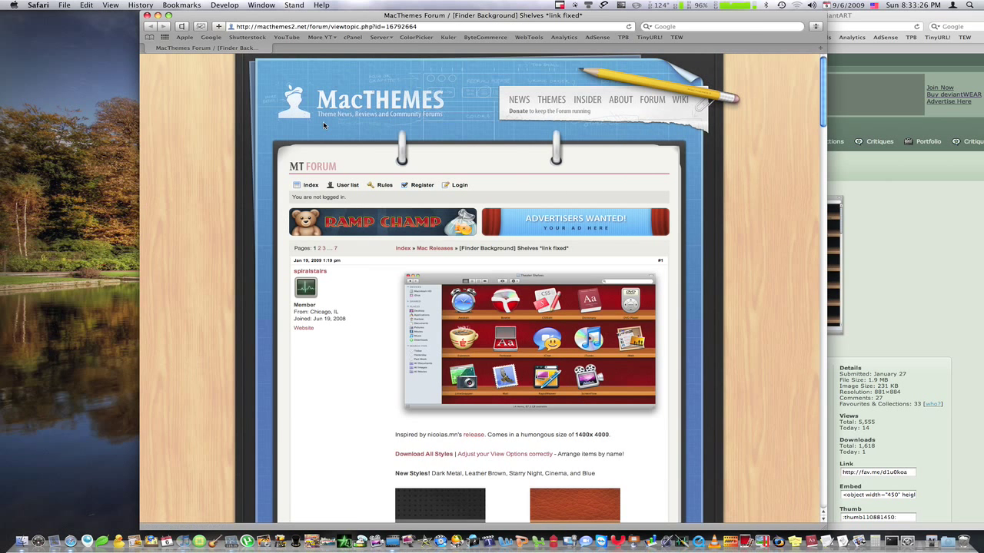
Scroll down the MacThemes forum post about shelves Finder backgrounds
scroll(down, 3)
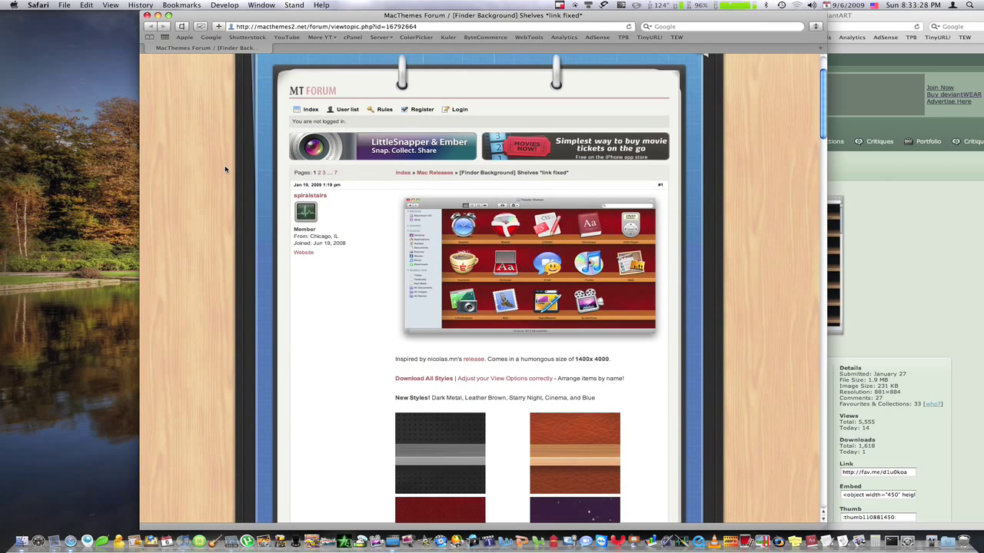
scroll(down, 3)
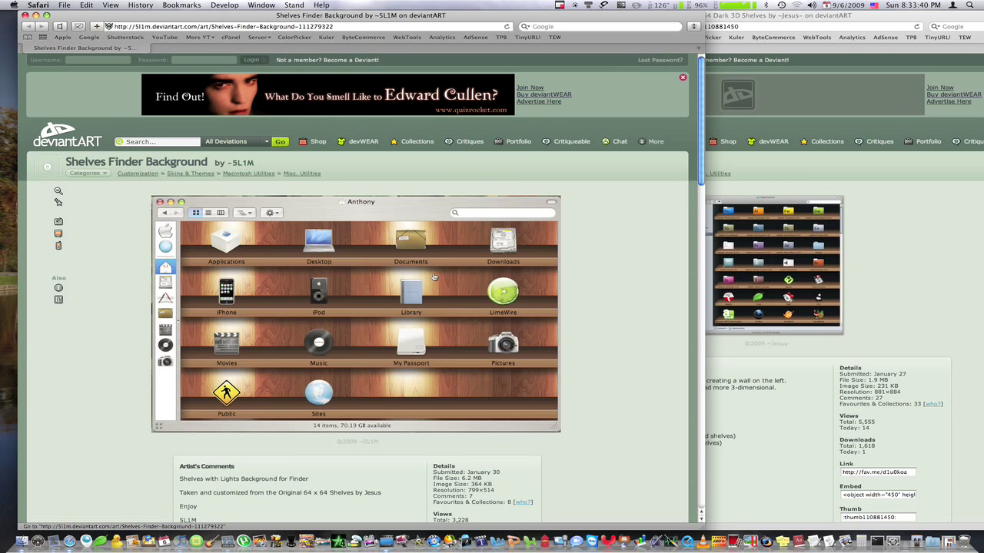
mouse_move(406, 350)
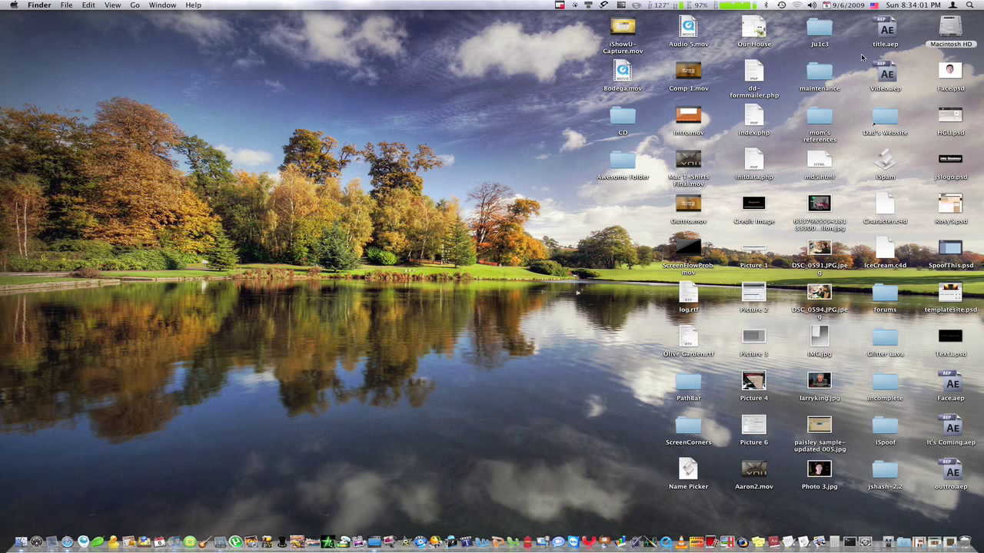
mouse_move(646, 188)
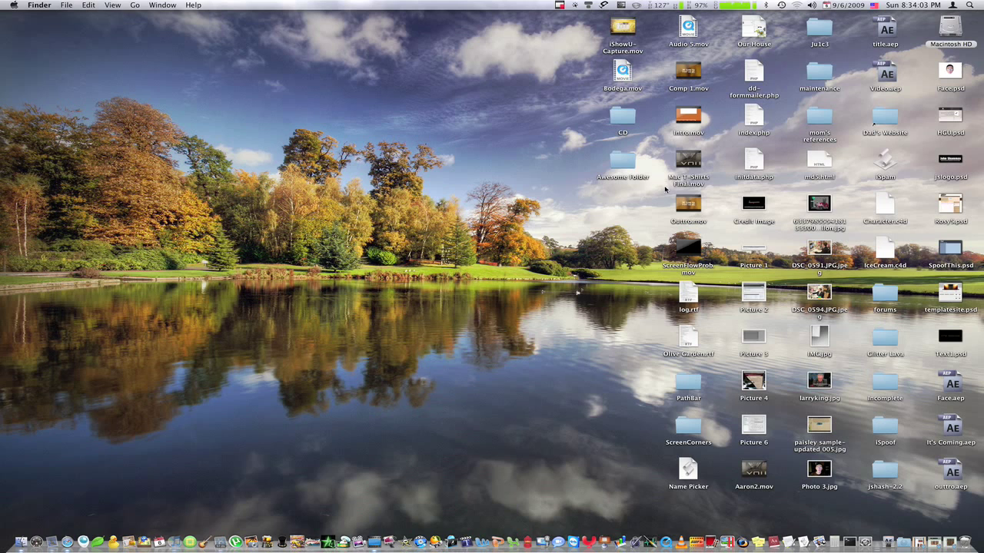
Open the Macintosh HD drive window, reposition it, then close it again
double_click(956, 31)
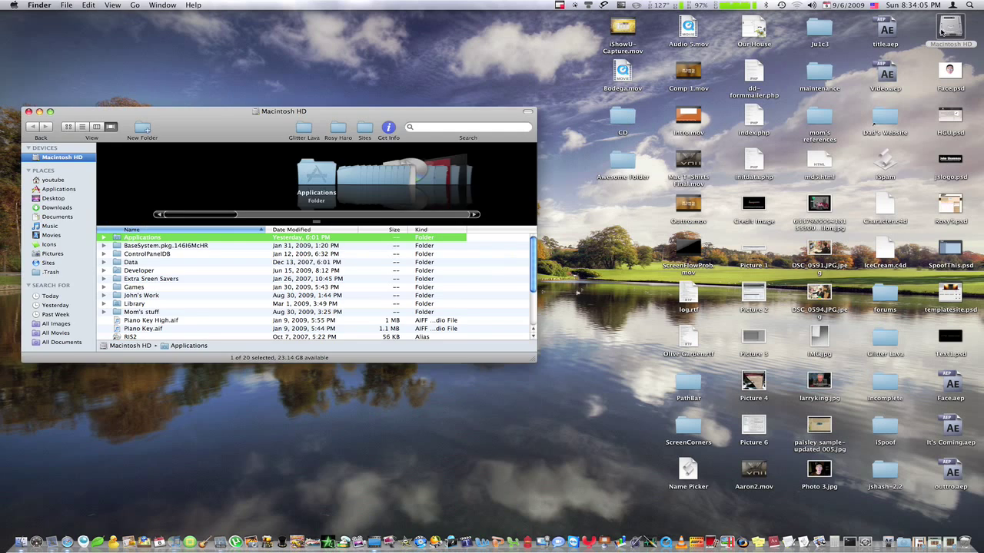
drag(283, 110, 354, 200)
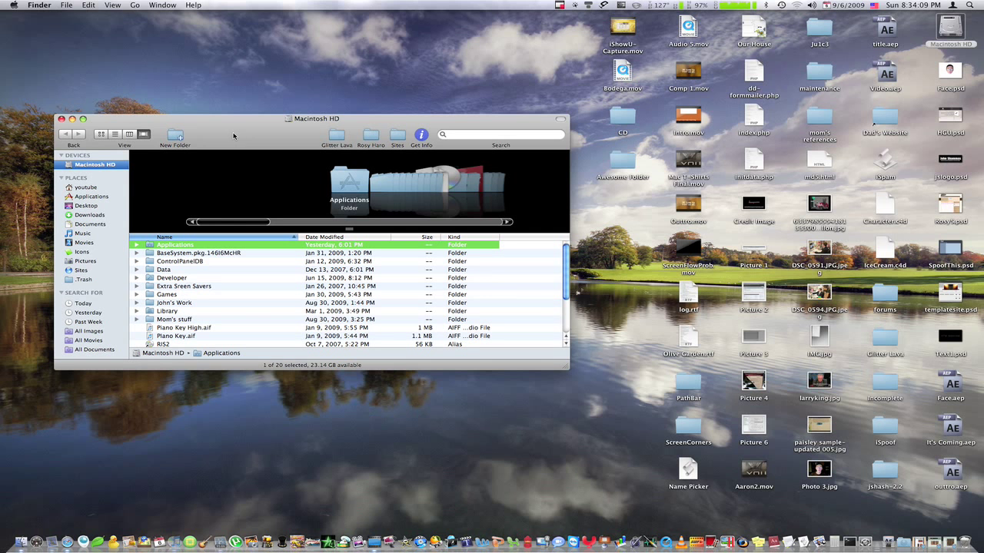
mouse_move(93, 206)
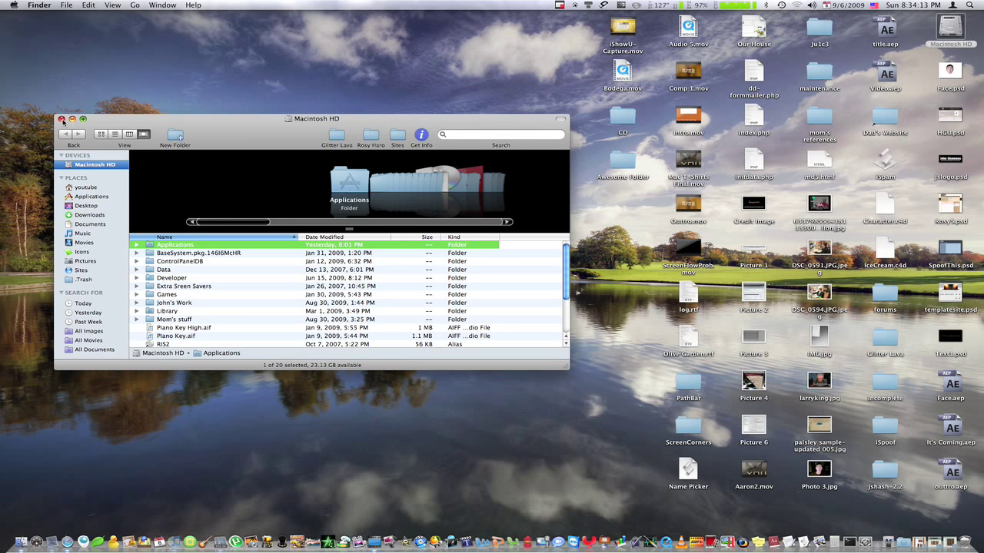
click(61, 120)
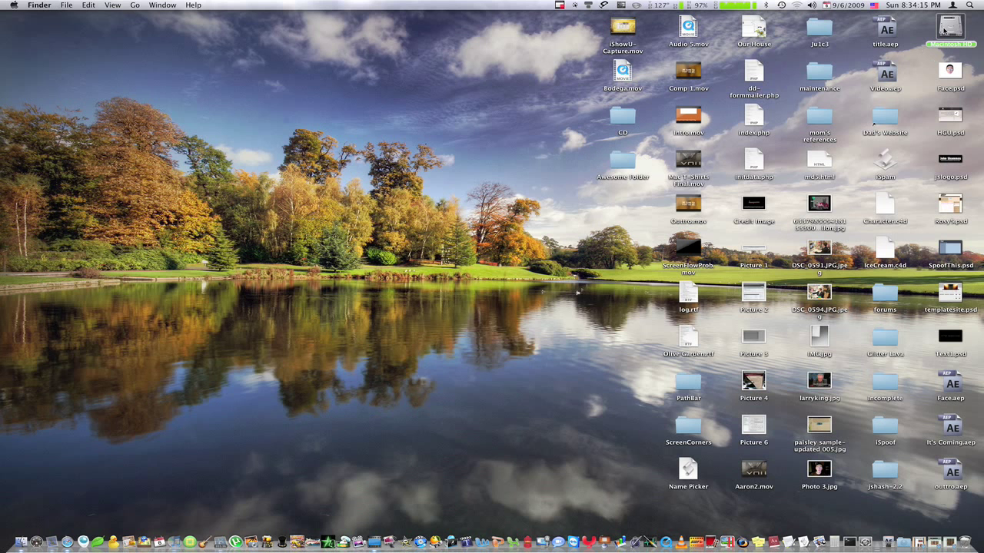
Reopen Macintosh HD and go into the youtube home folder toward Pictures
double_click(950, 32)
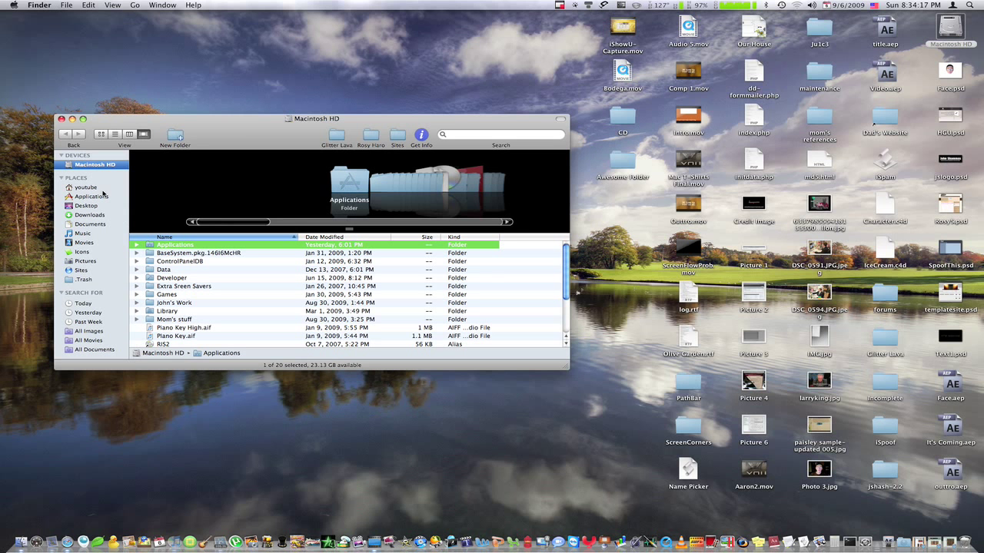
click(86, 188)
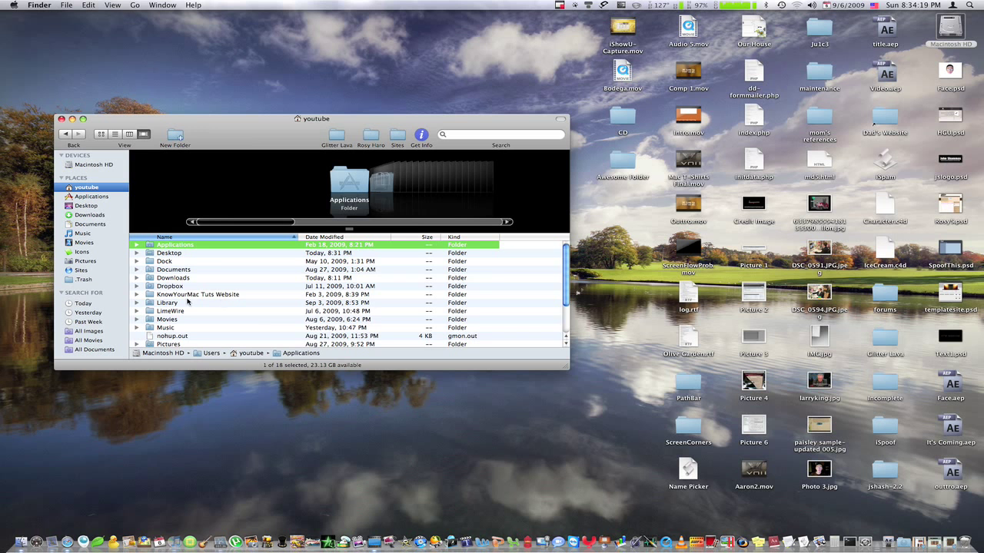
scroll(down, 3)
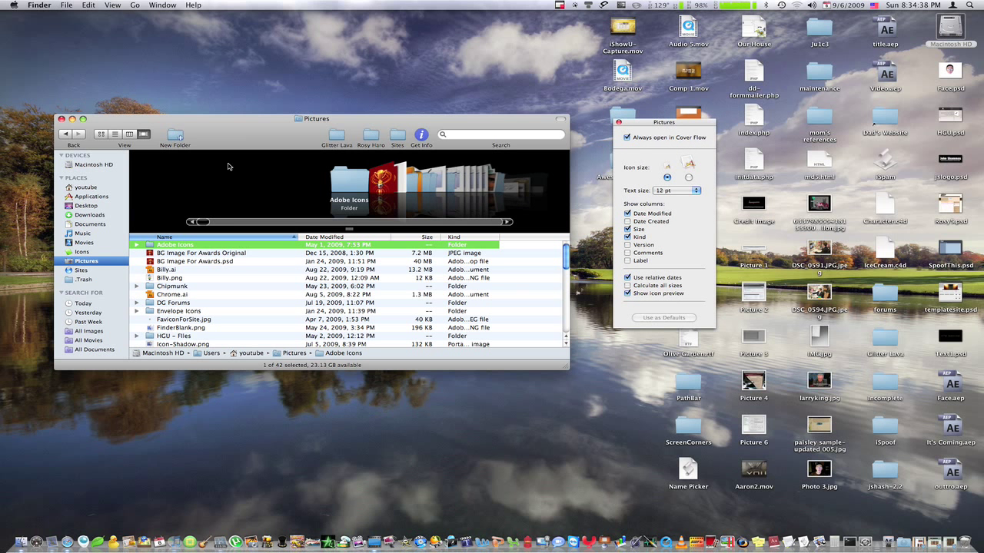
click(101, 173)
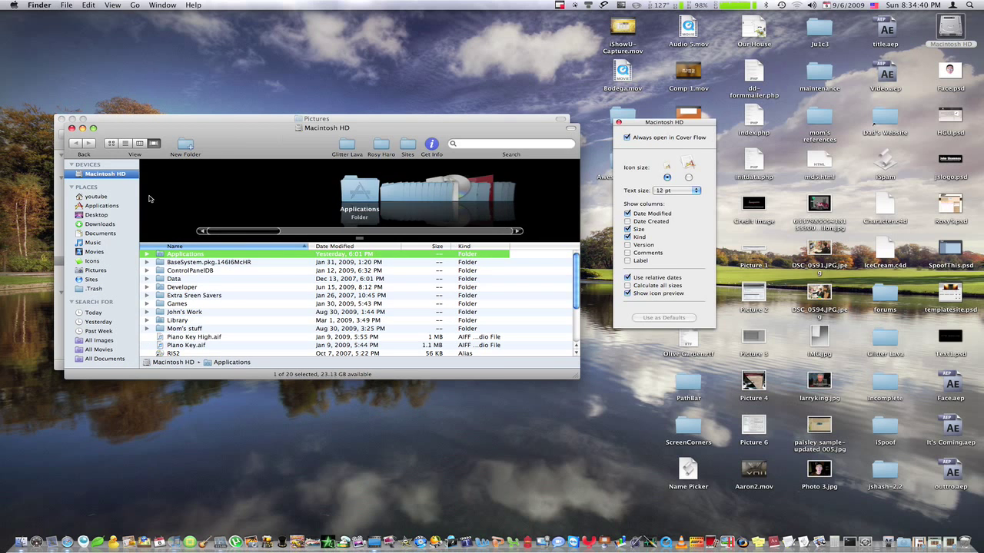
double_click(184, 254)
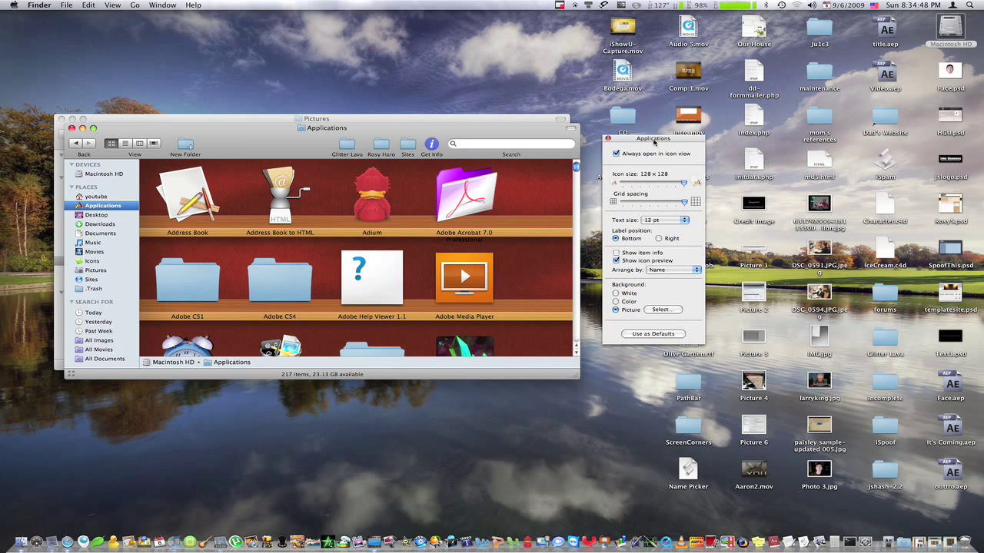
mouse_move(688, 255)
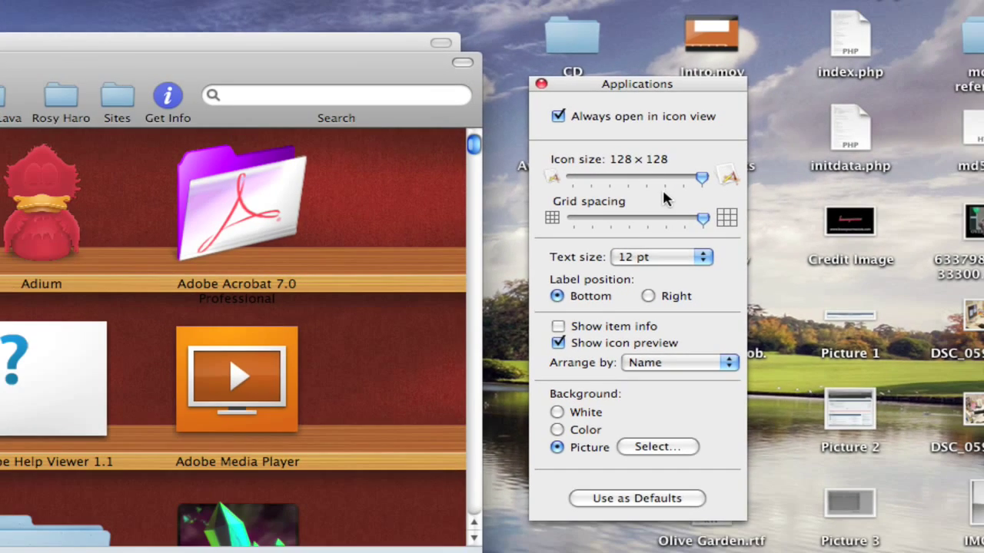
mouse_move(615, 114)
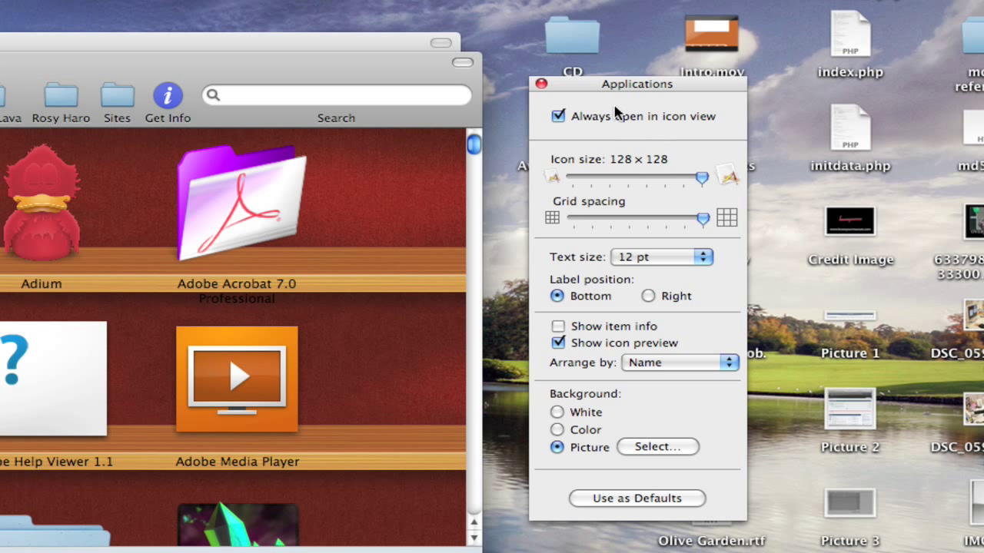
mouse_move(704, 123)
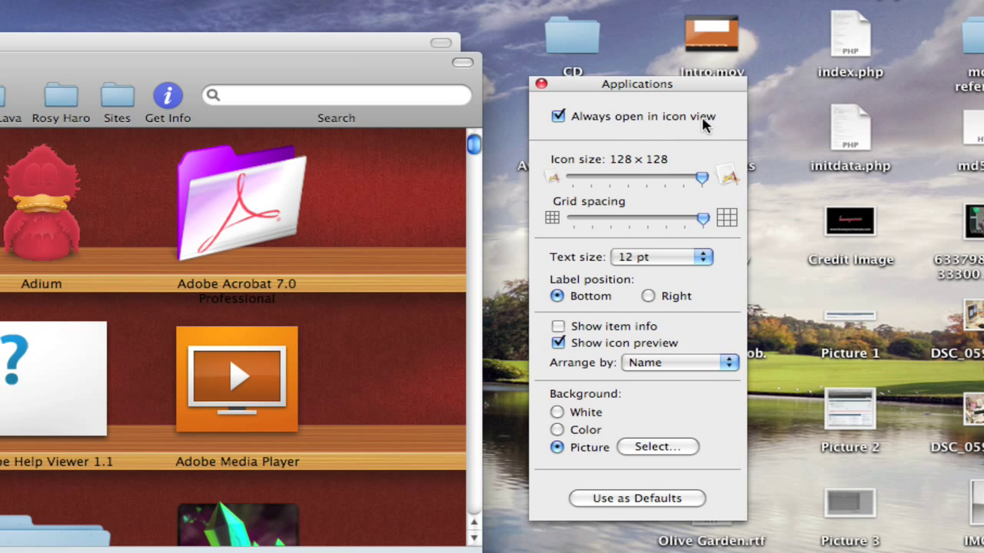
mouse_move(647, 213)
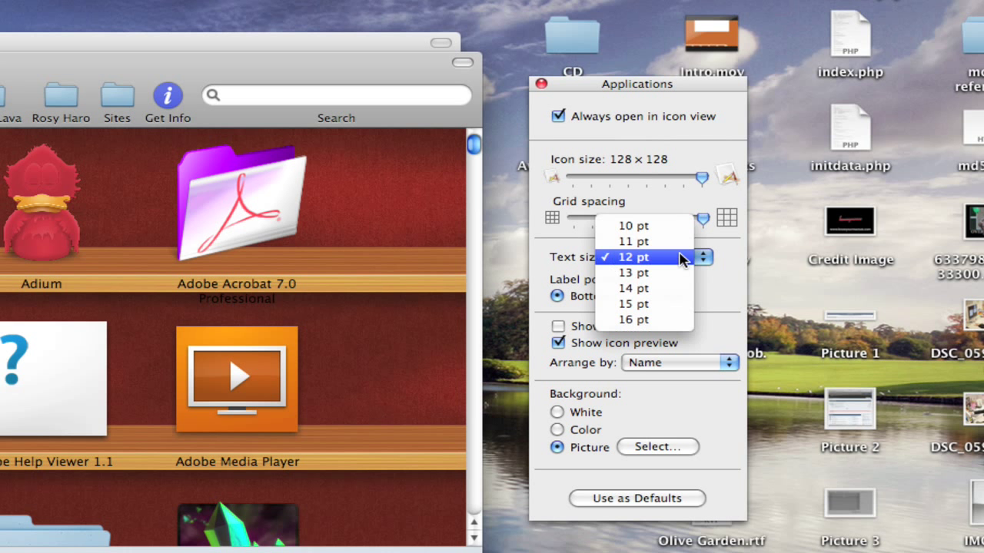
click(641, 259)
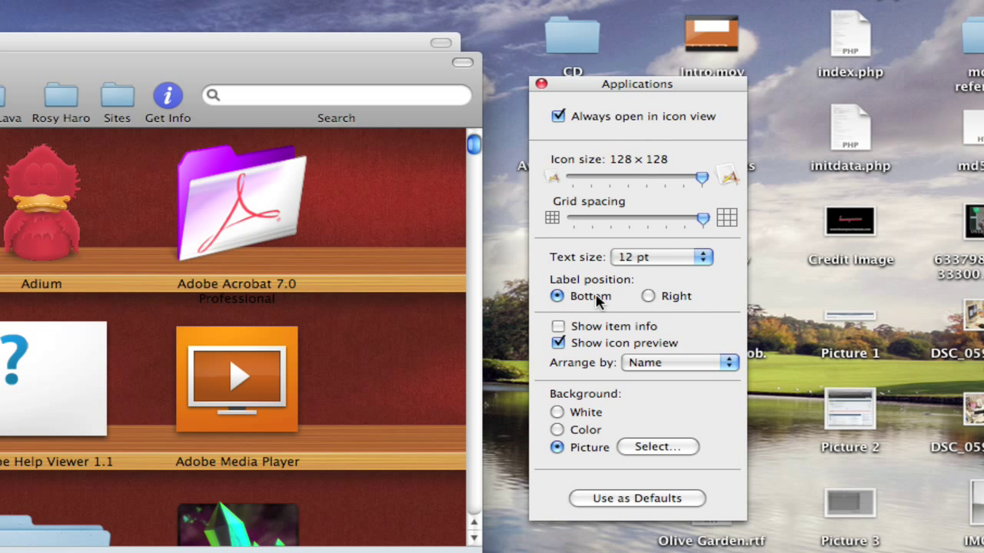
mouse_move(636, 446)
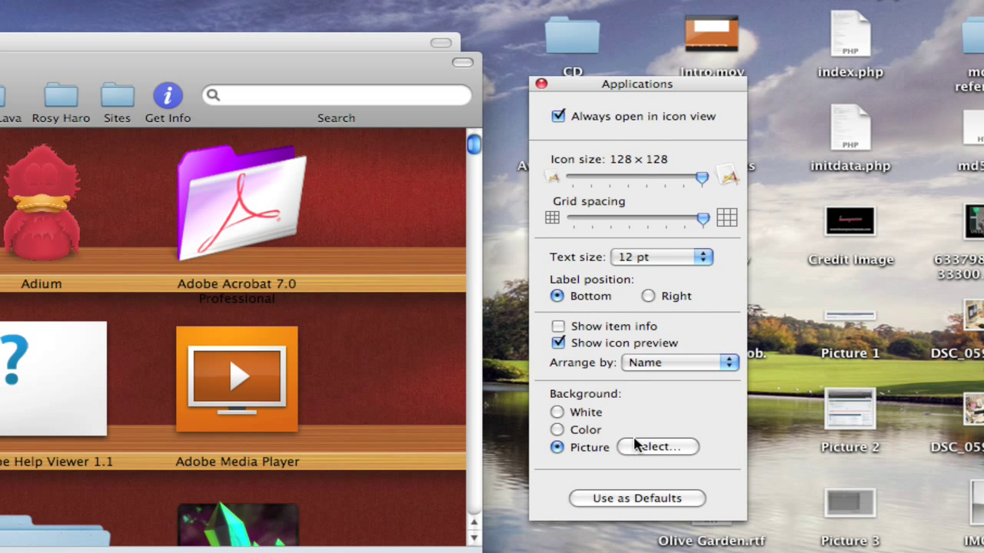
mouse_move(588, 454)
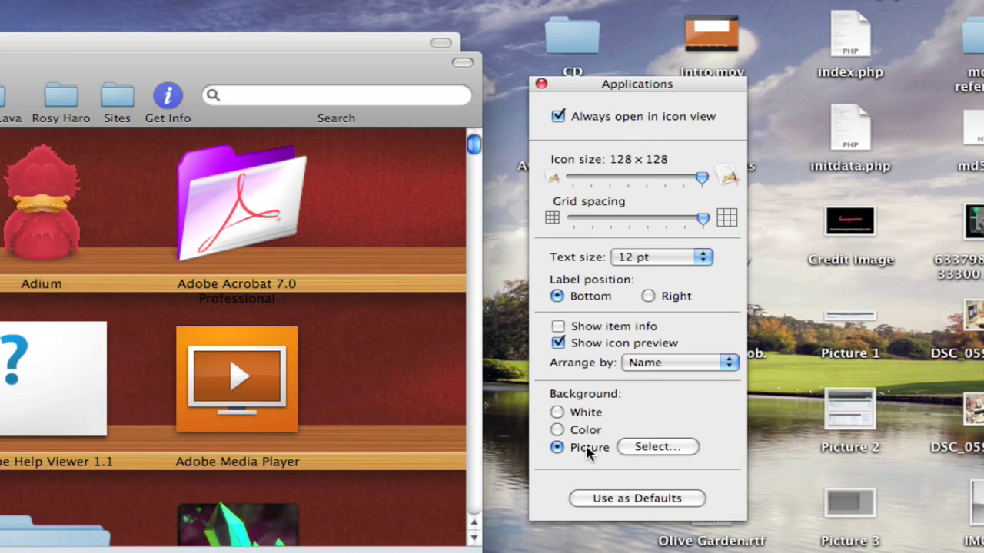
click(658, 446)
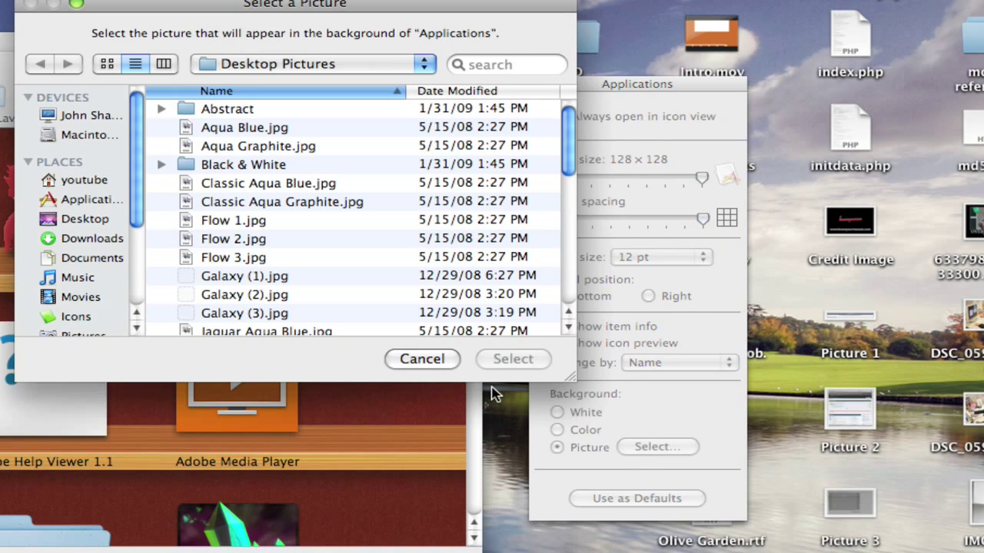
scroll(down, 3)
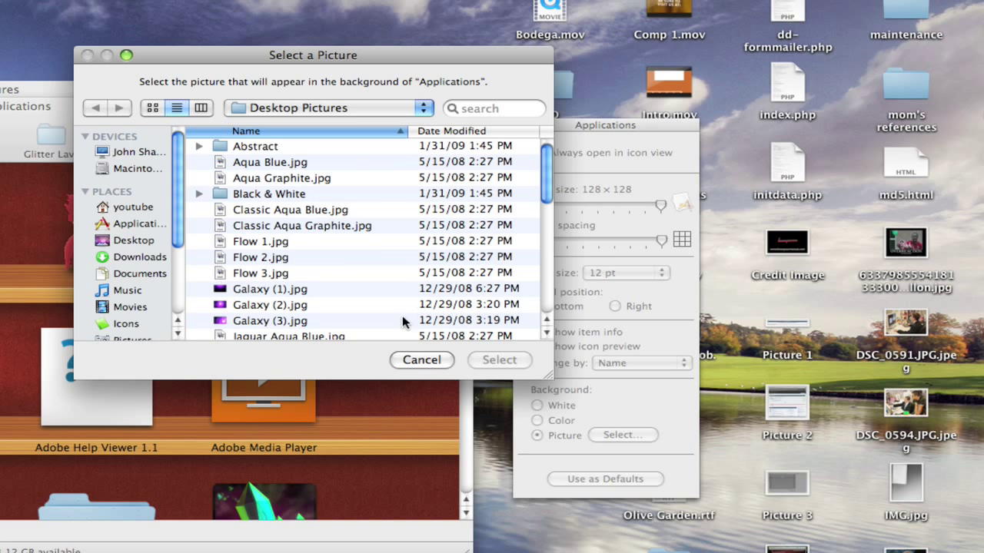
click(422, 360)
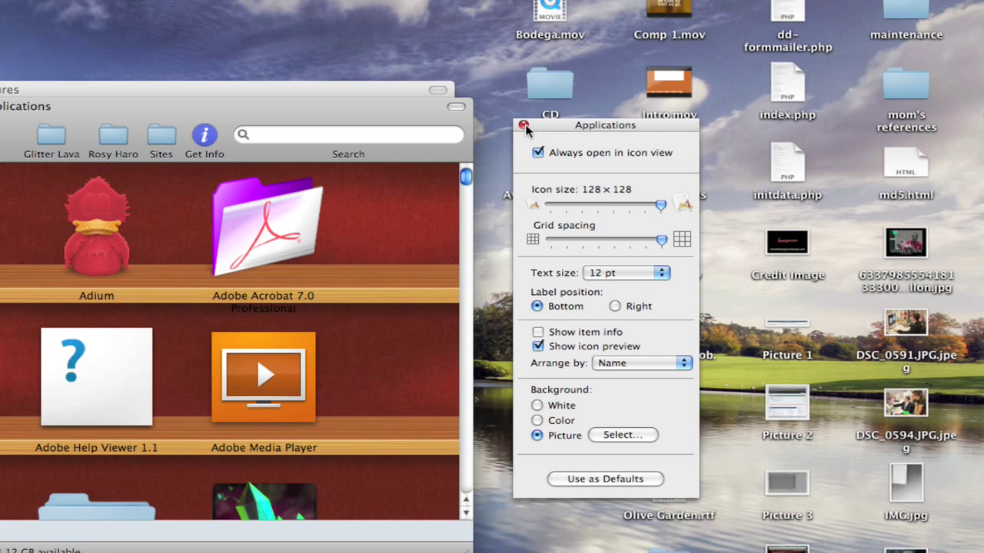
Dismiss the Applications view options and show Pictures as 128×128 icons
click(522, 126)
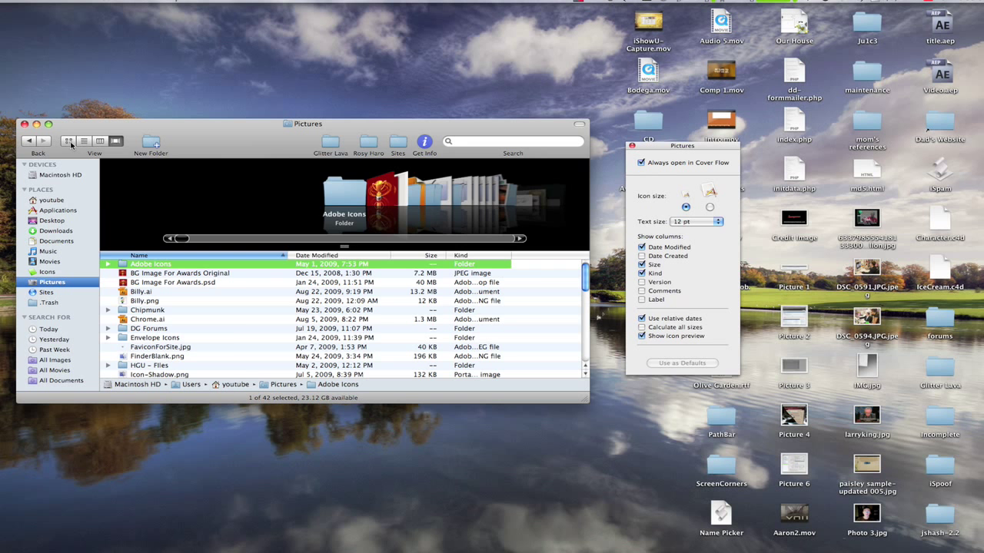
click(67, 142)
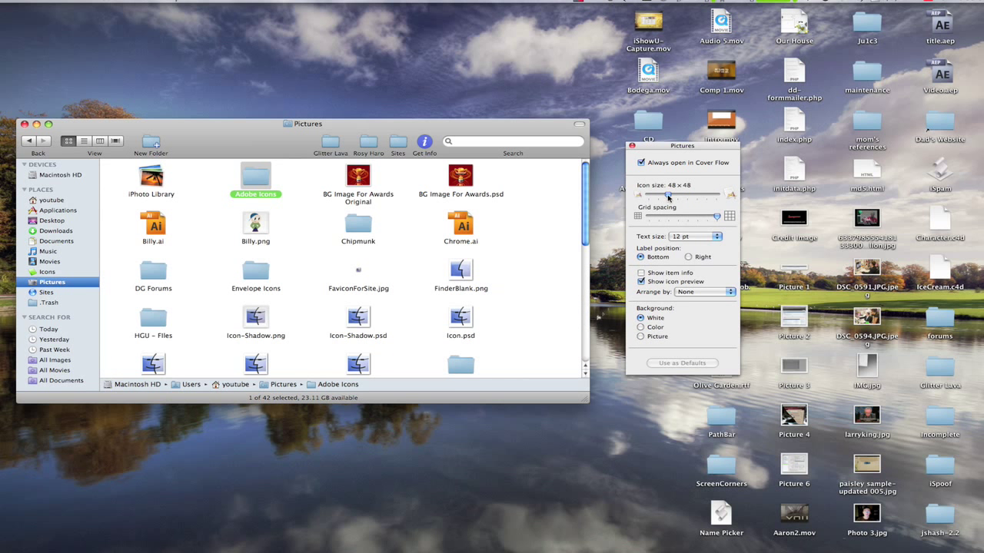
drag(670, 196, 715, 197)
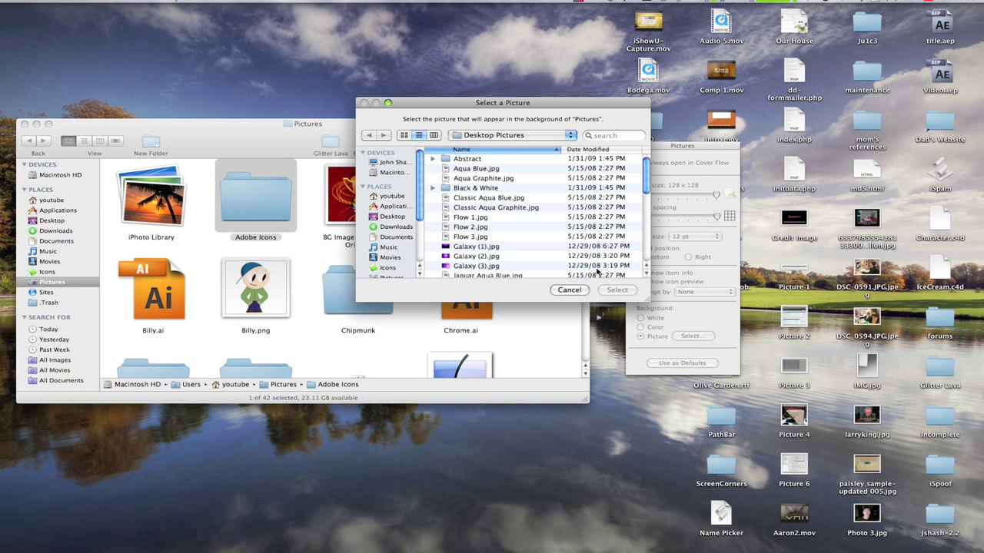
Set TheaterShelves.png from the Shelves collection as the folder background picture
click(390, 197)
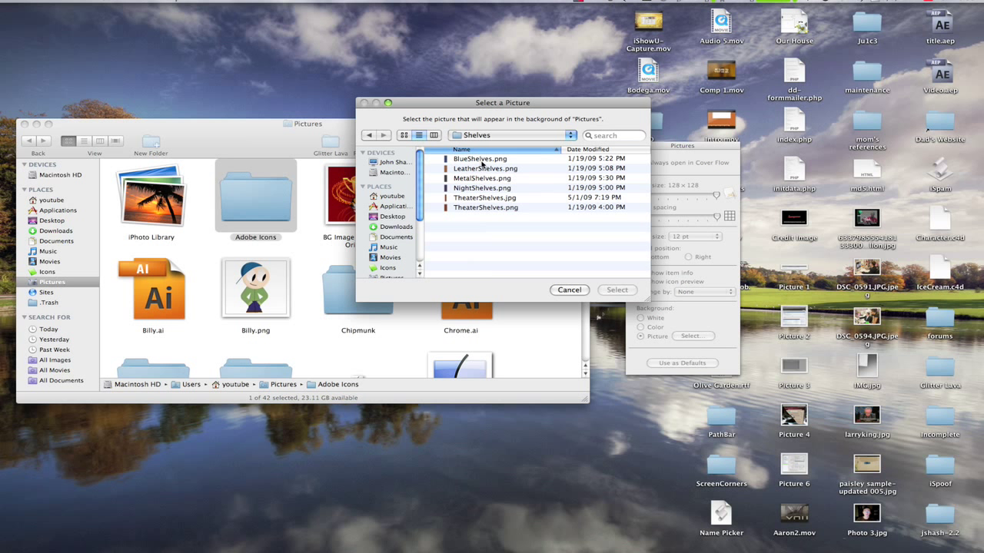
click(482, 197)
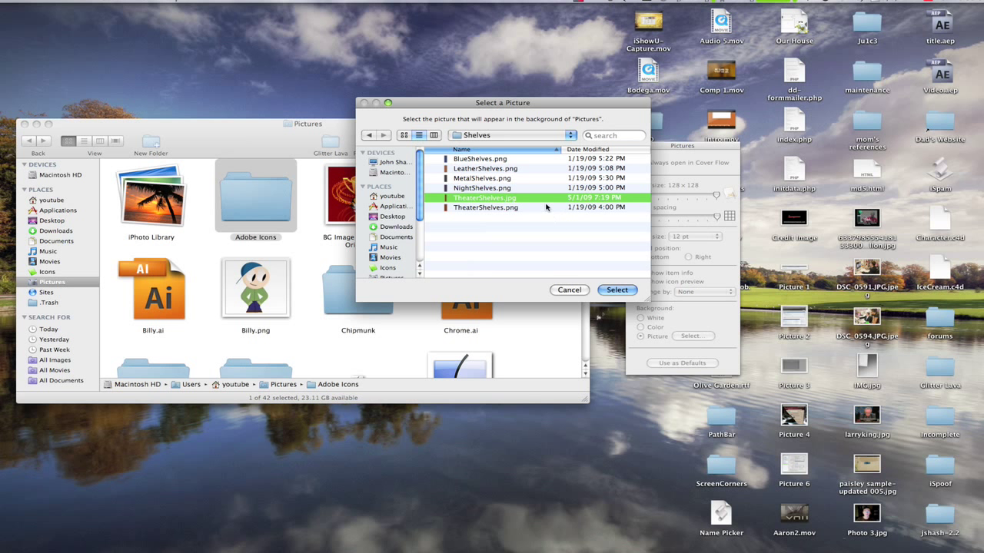
click(617, 289)
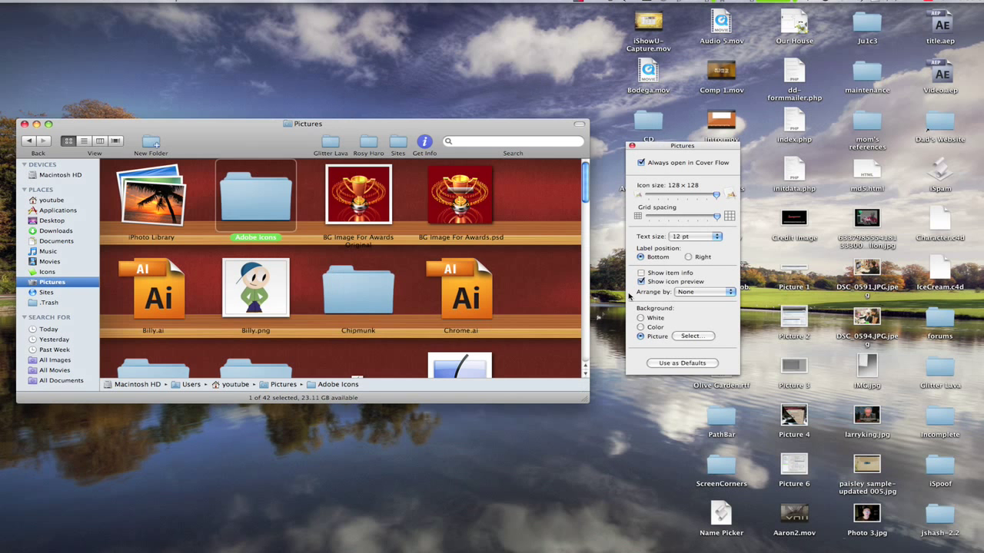
Deselect the Adobe Icons folder and close the desktop view options panel
click(534, 248)
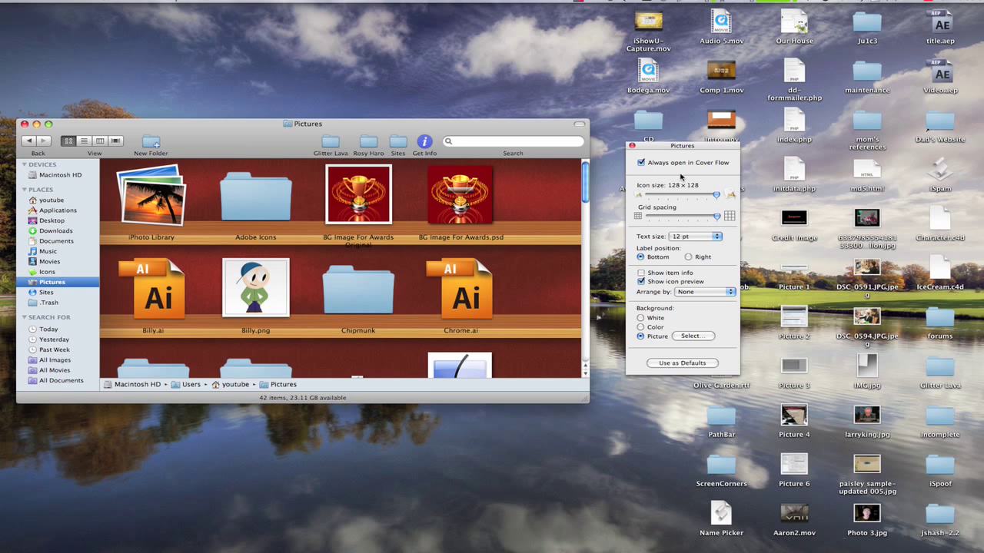
scroll(down, 3)
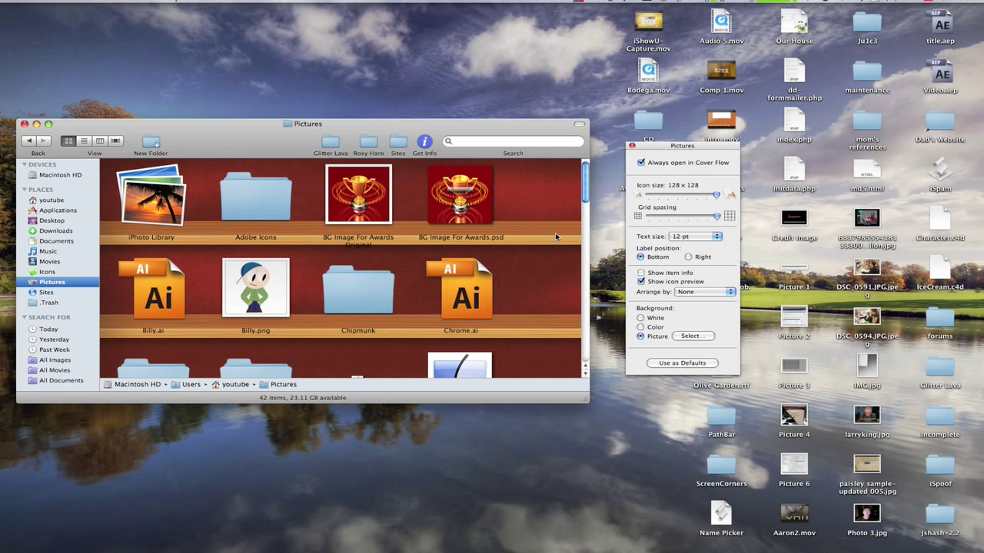
mouse_move(543, 193)
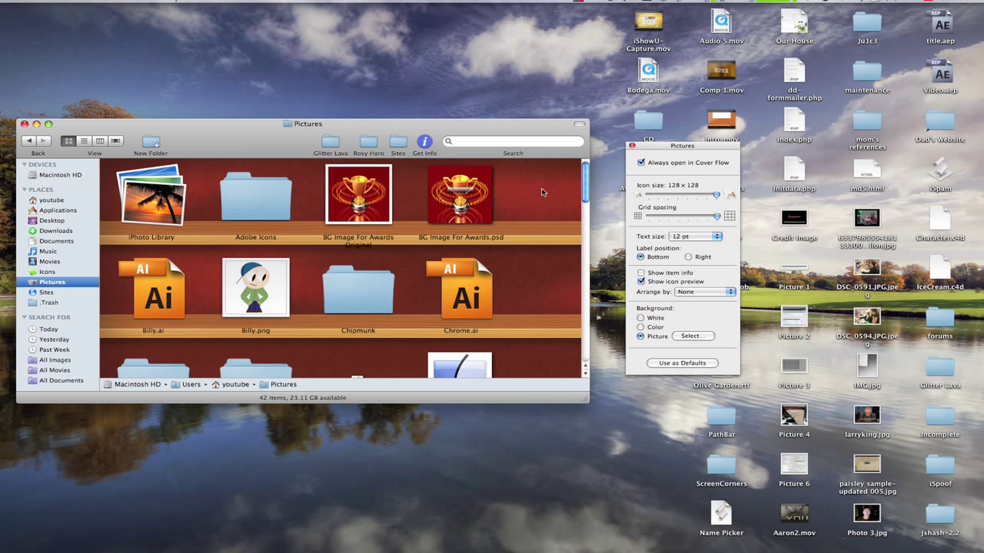
mouse_move(555, 168)
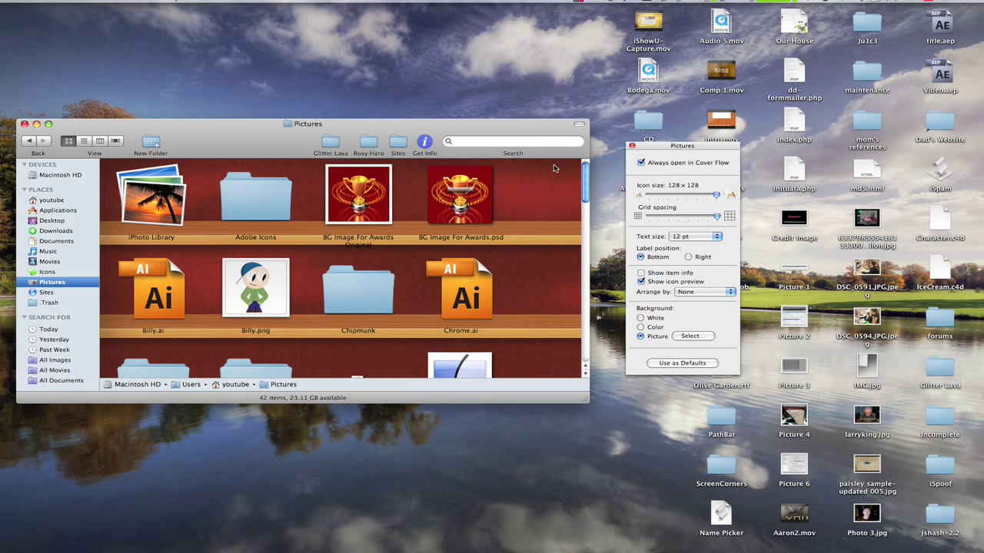
mouse_move(550, 166)
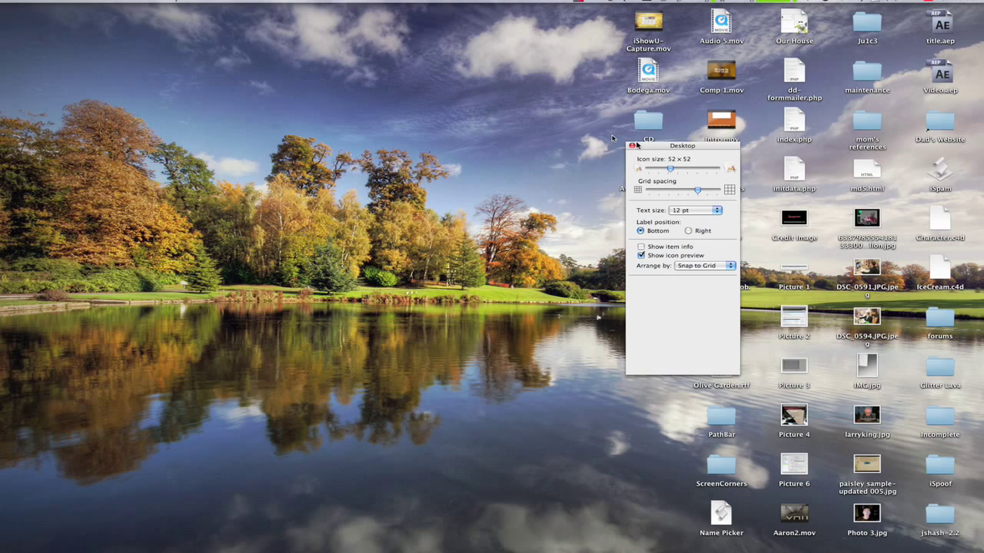
click(638, 145)
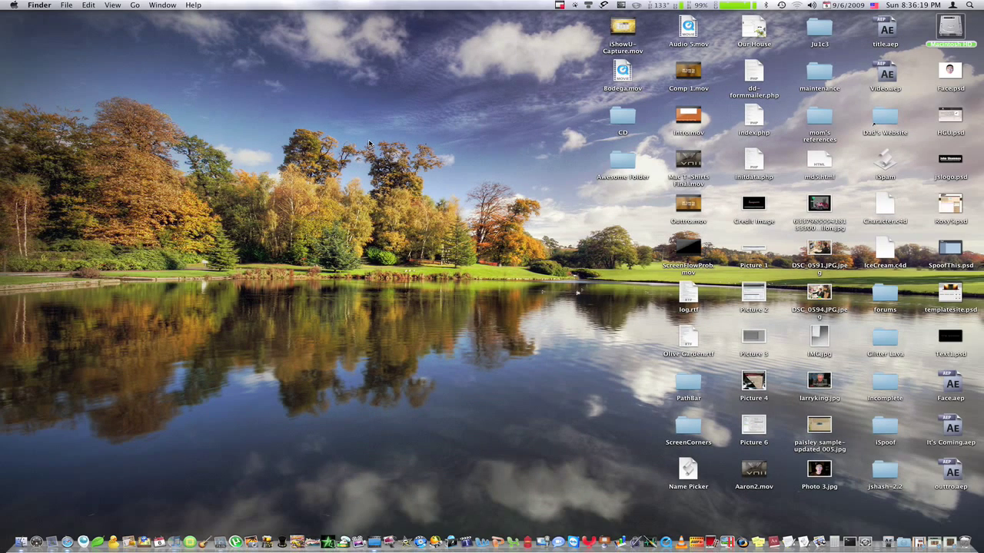